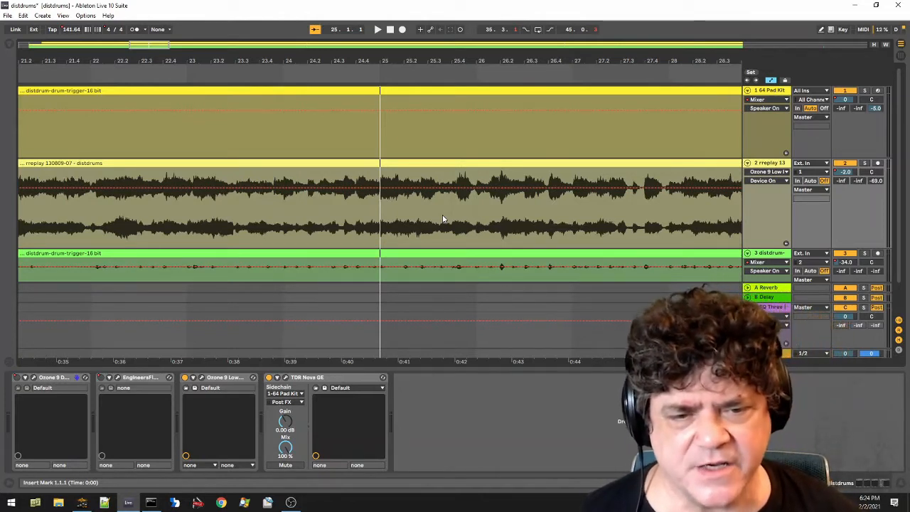
mouse_move(481, 210)
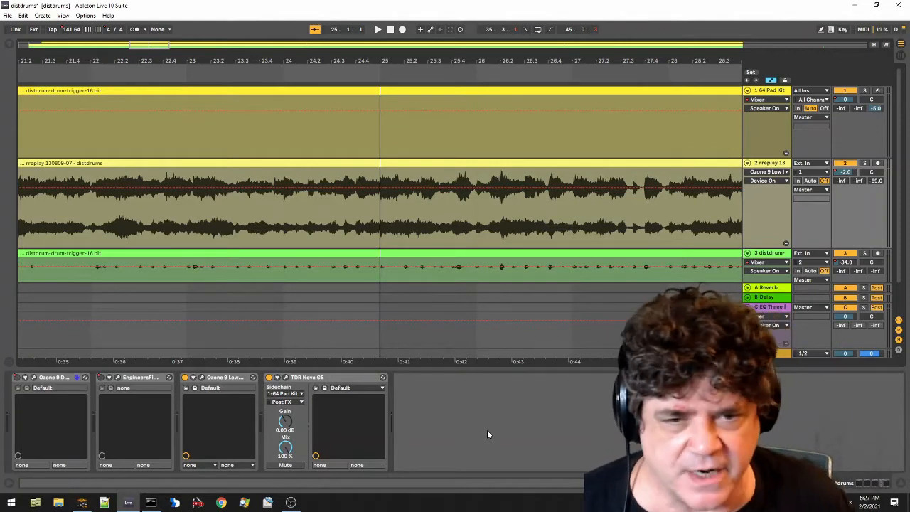
left_click(378, 29)
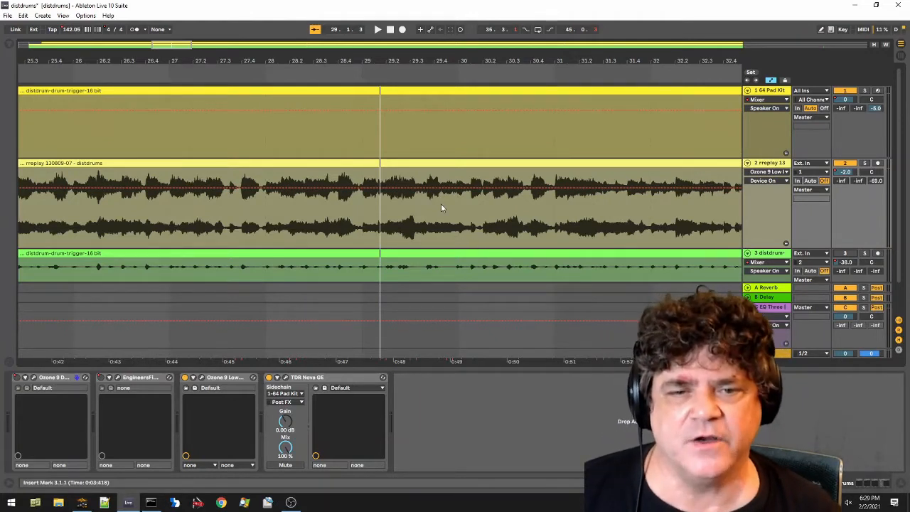
mouse_move(455, 135)
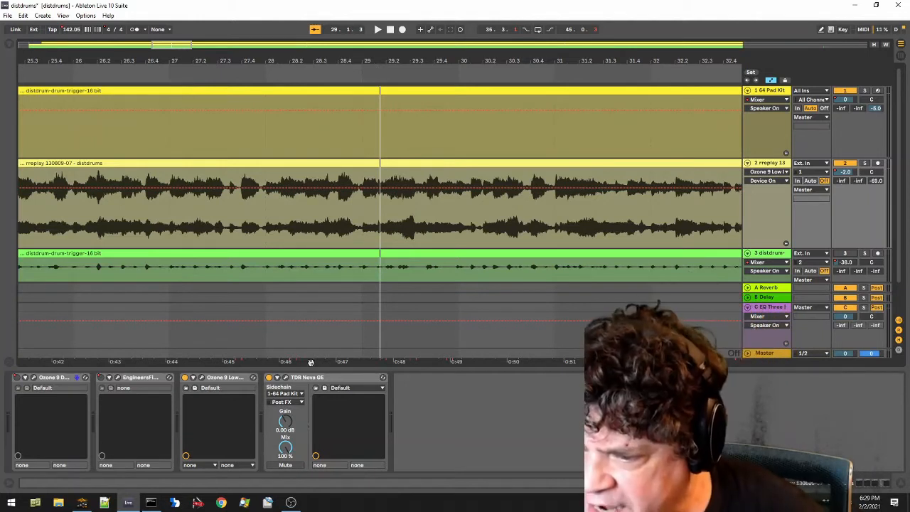
mouse_move(446, 394)
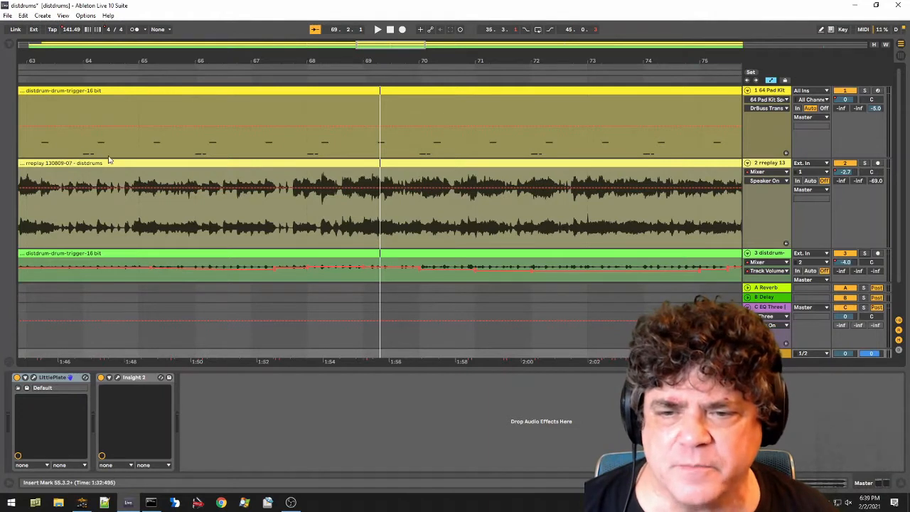
mouse_move(351, 156)
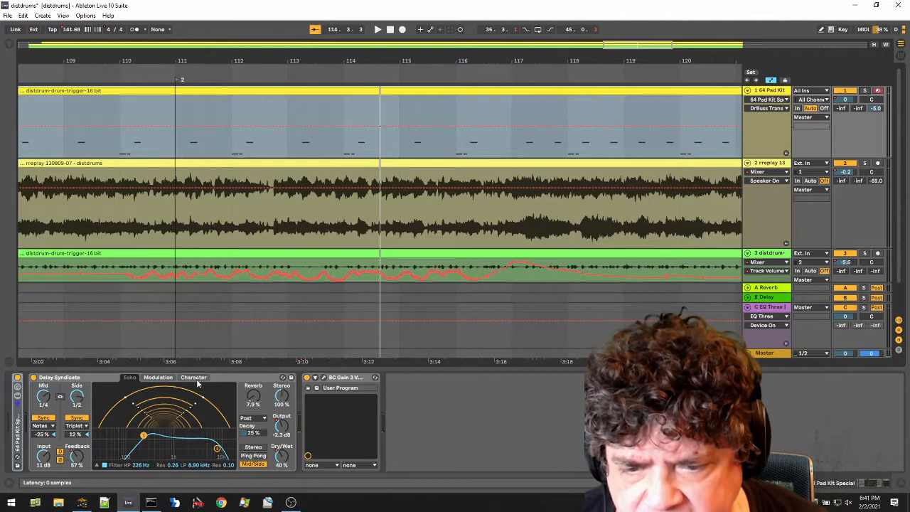
Select the return track to show its Echo delay and the following device.
left_click(158, 378)
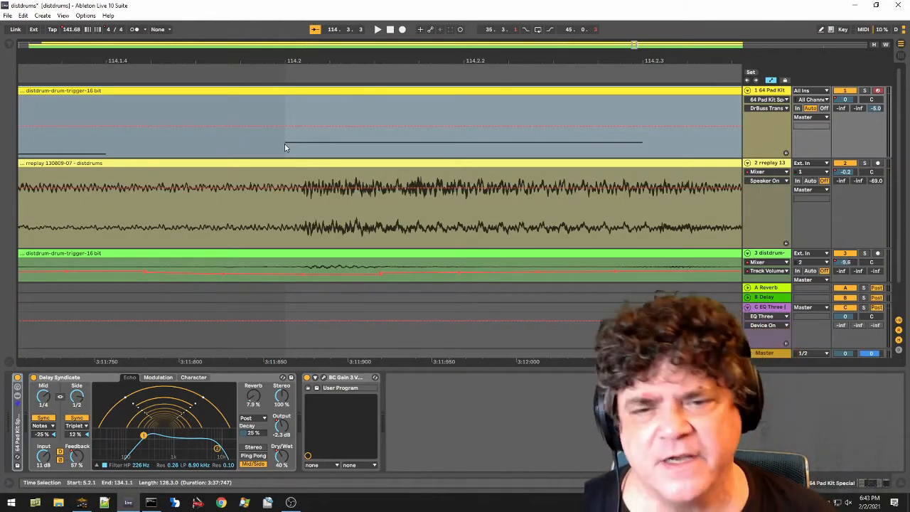
mouse_move(304, 196)
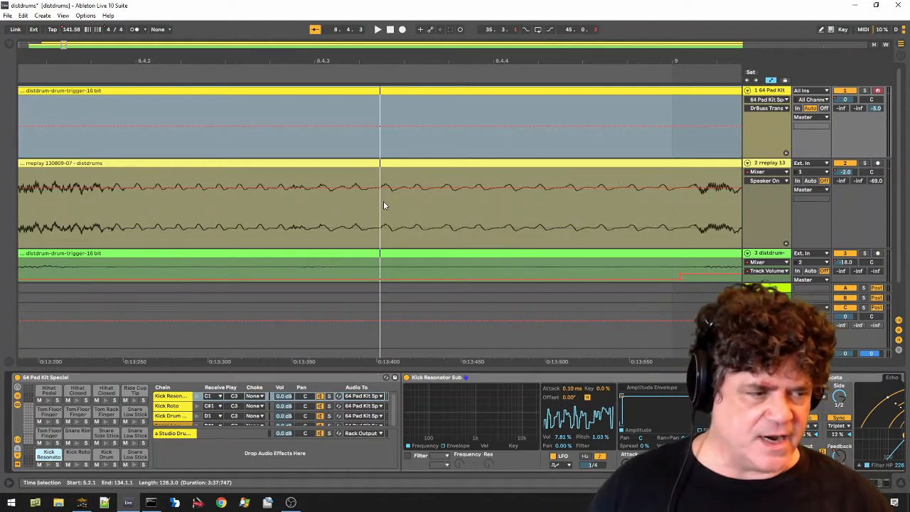
mouse_move(776, 140)
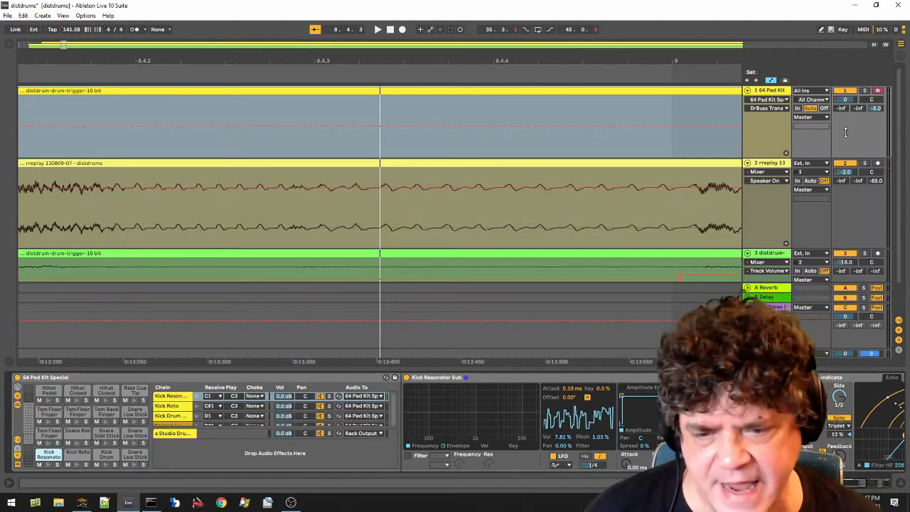
mouse_move(429, 392)
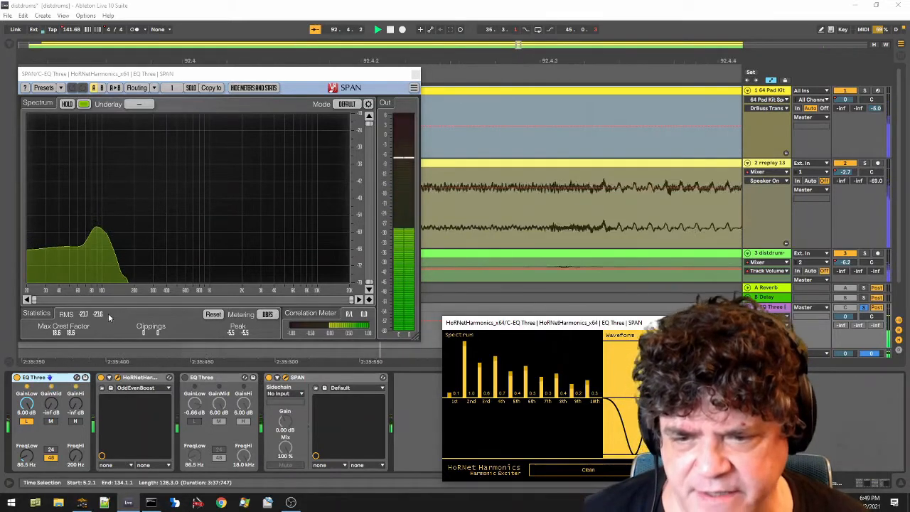
Show the SPAN spectrum analyzer and HoRNet Harmonics windows from the drum track's chain.
left_click(378, 28)
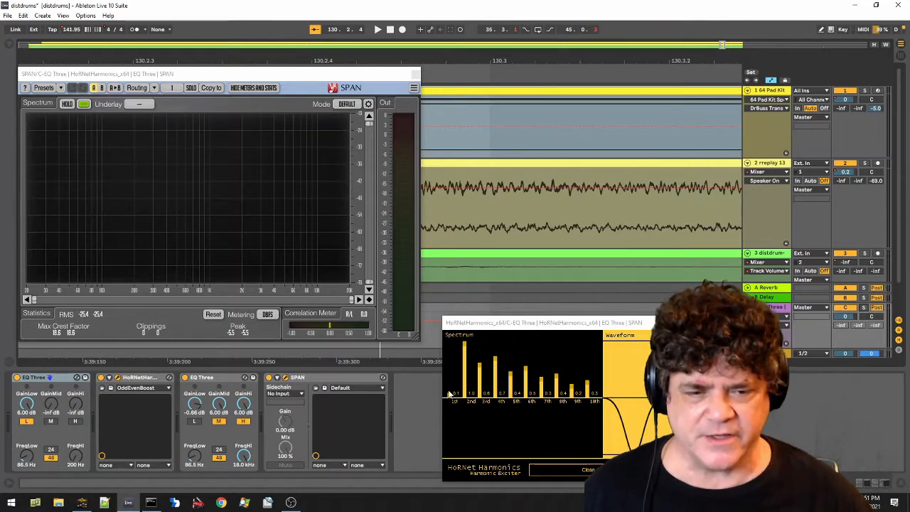
left_click(378, 28)
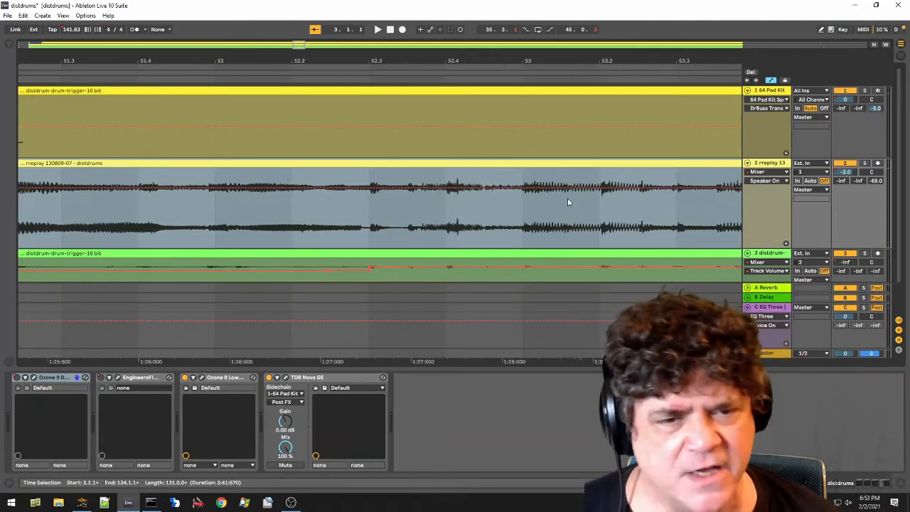
mouse_move(305, 211)
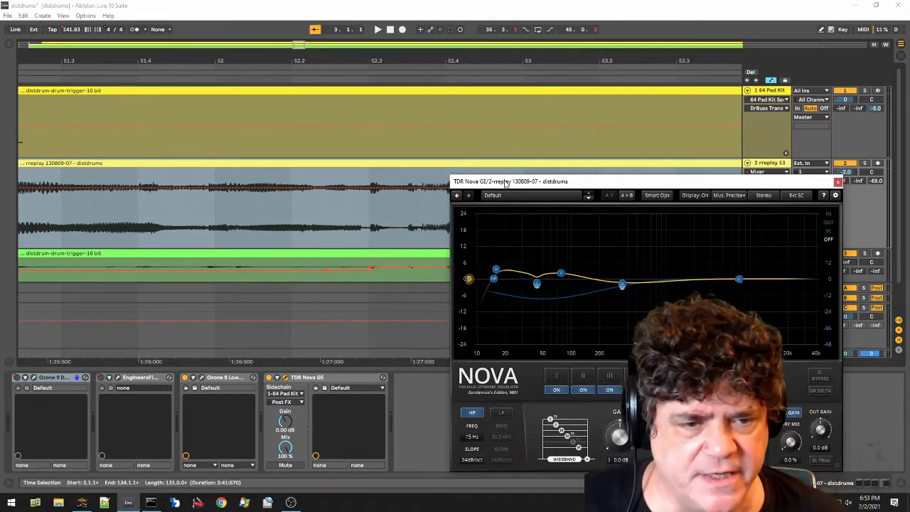
mouse_move(543, 247)
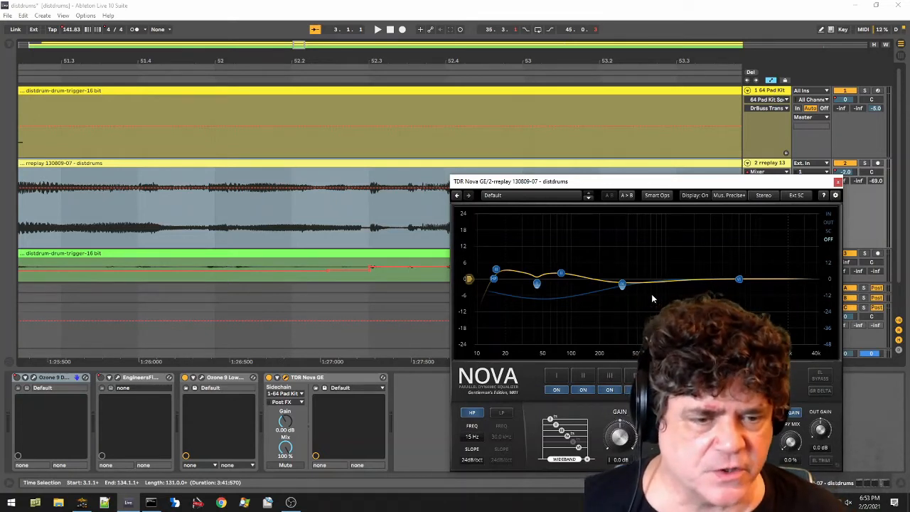
mouse_move(557, 294)
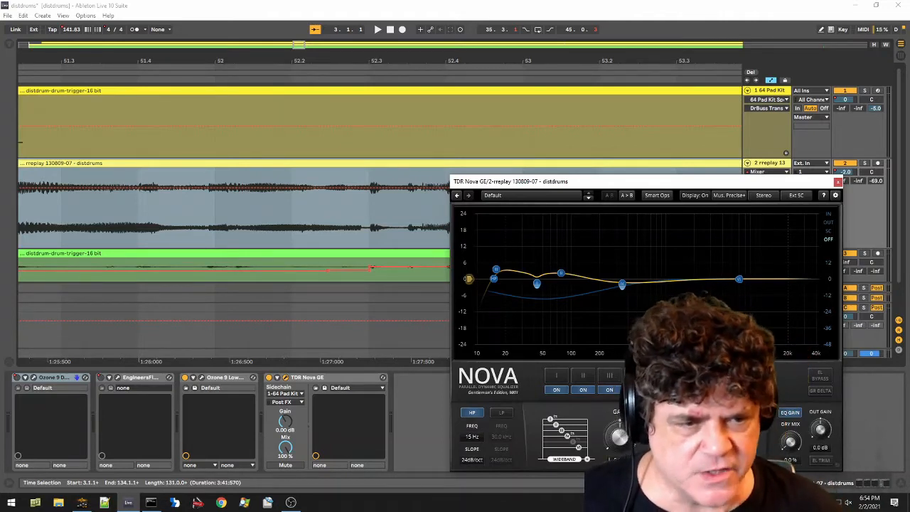
Show the TDR Nova GE window on the replay track and nudge its band curve.
left_click(378, 28)
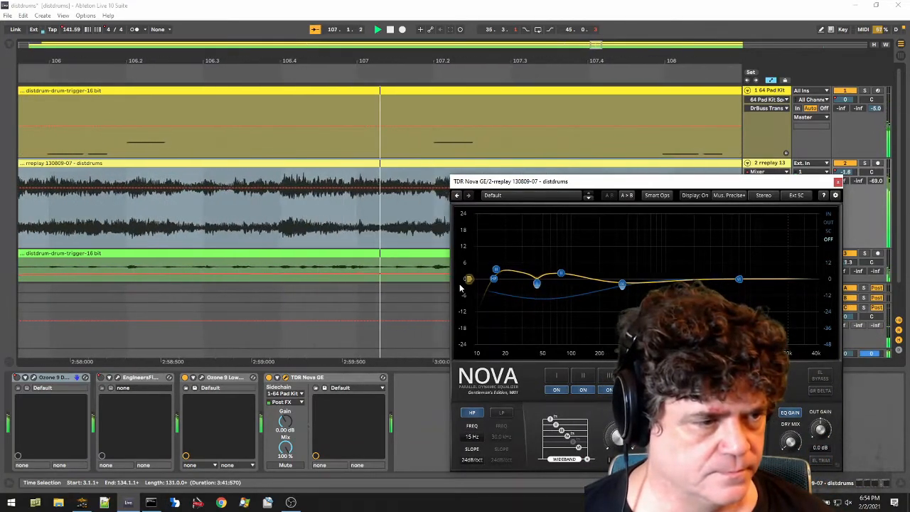
left_click_drag(537, 283, 538, 294)
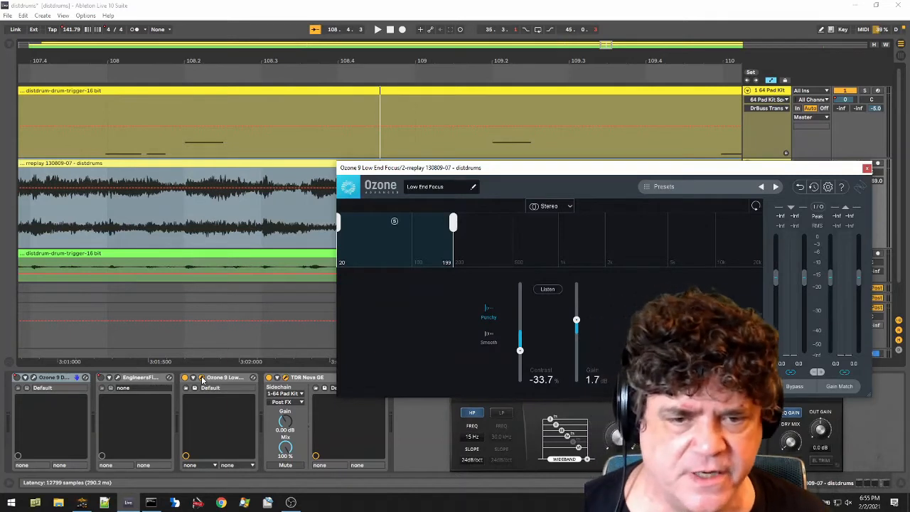
mouse_move(438, 299)
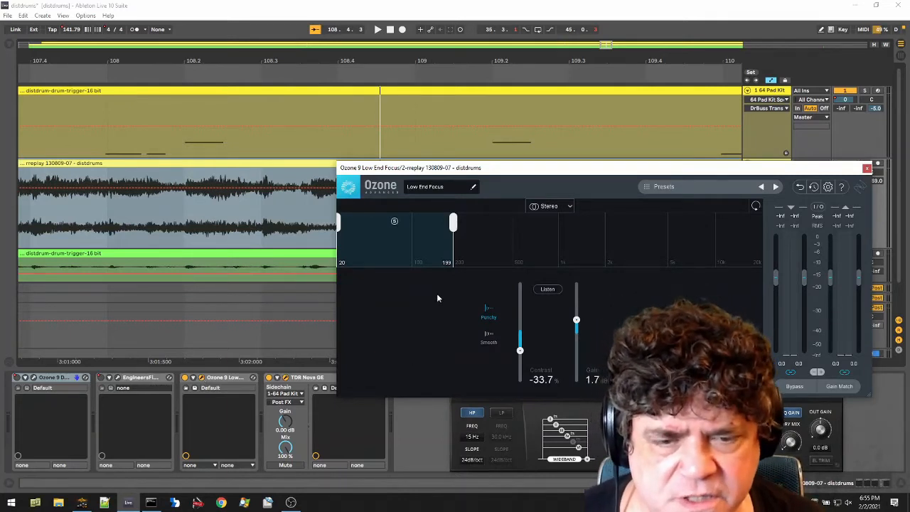
mouse_move(430, 295)
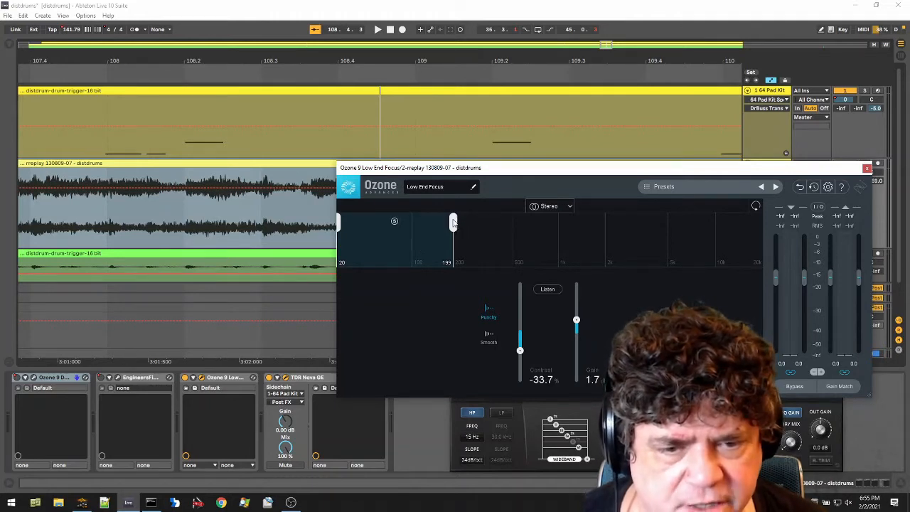
mouse_move(452, 219)
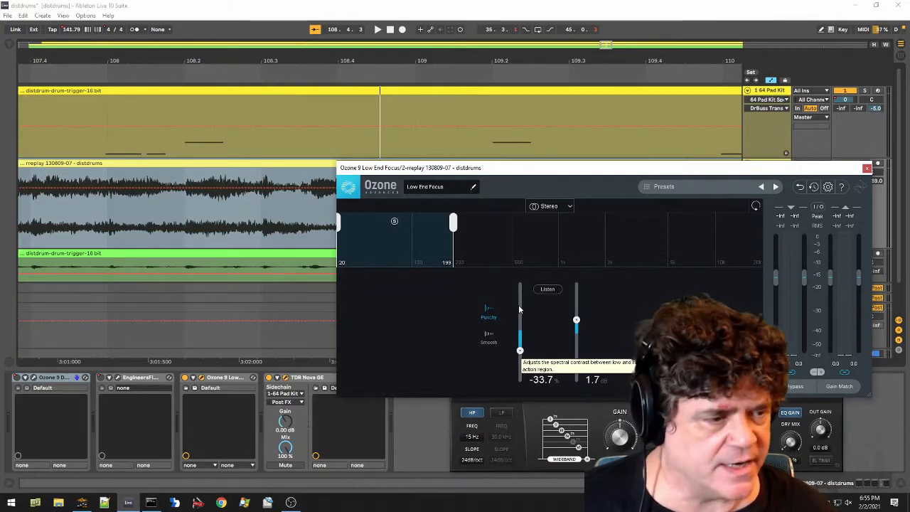
mouse_move(549, 347)
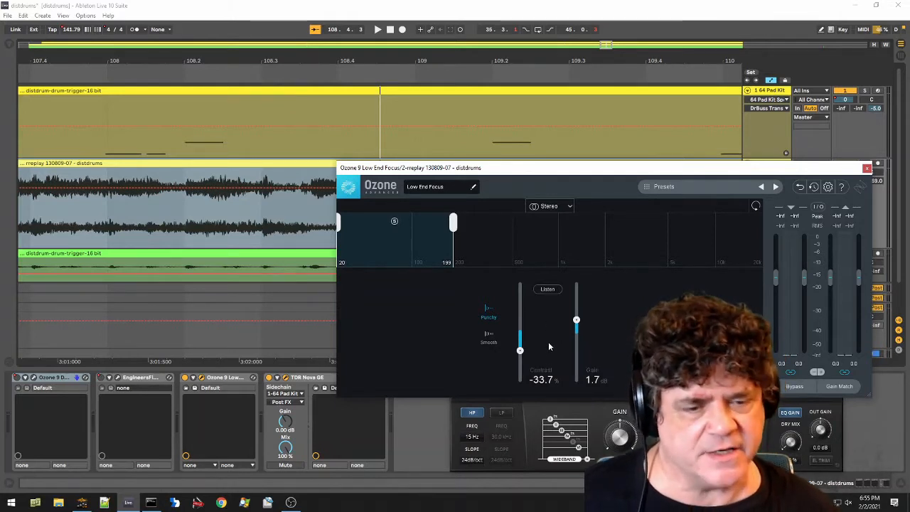
mouse_move(540, 341)
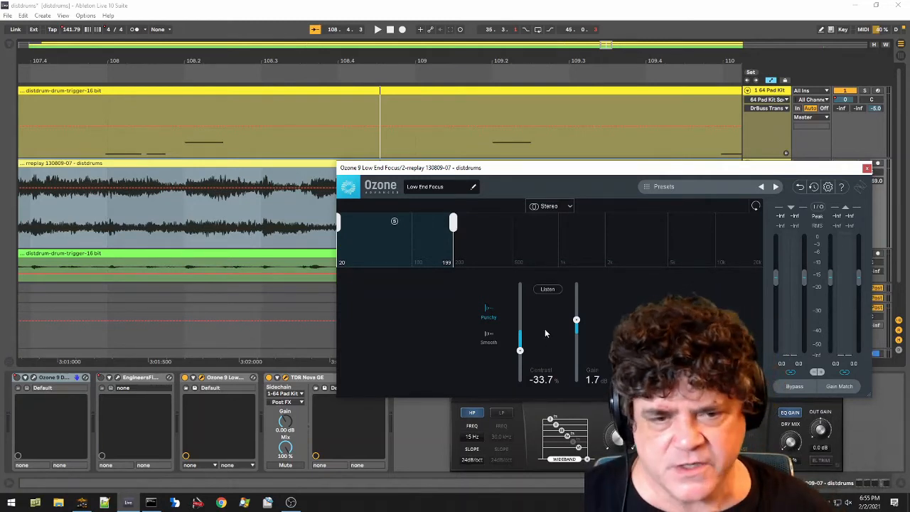
mouse_move(409, 297)
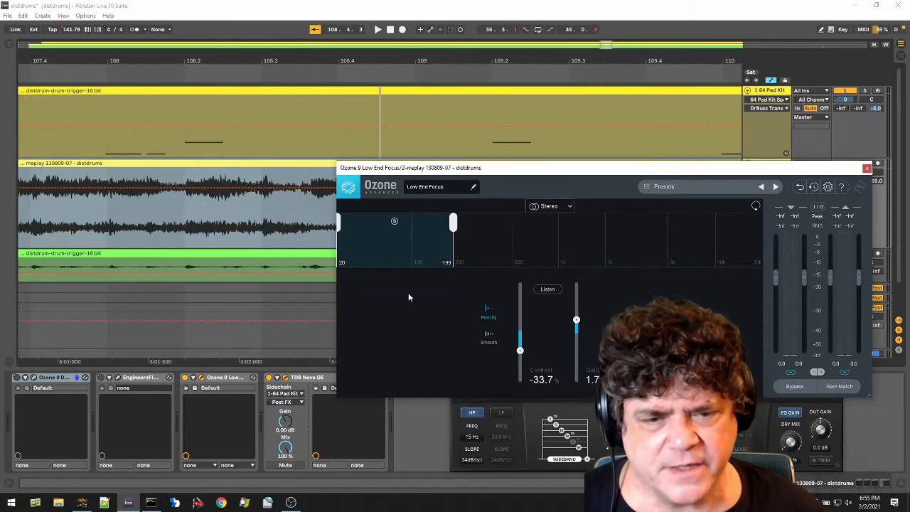
left_click(378, 29)
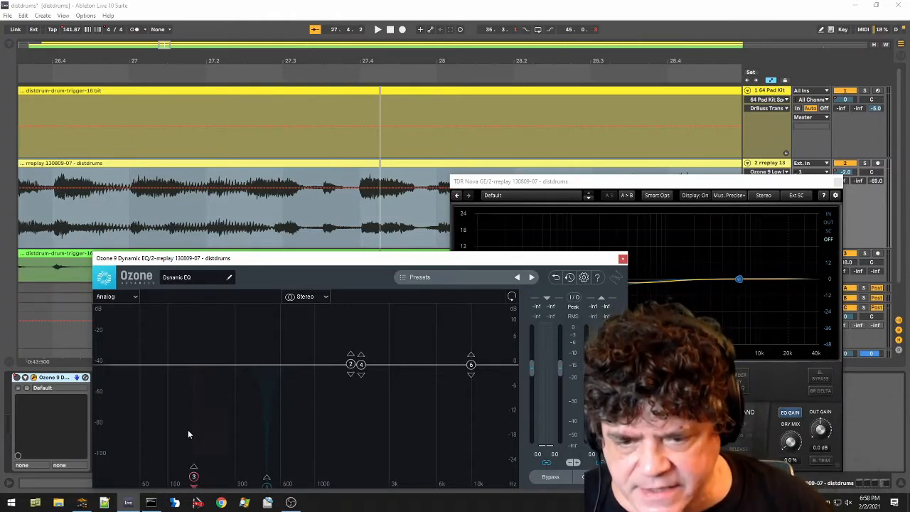
Add a deep, narrow low-frequency cut band in Ozone Dynamic EQ, then close its window.
left_click(193, 476)
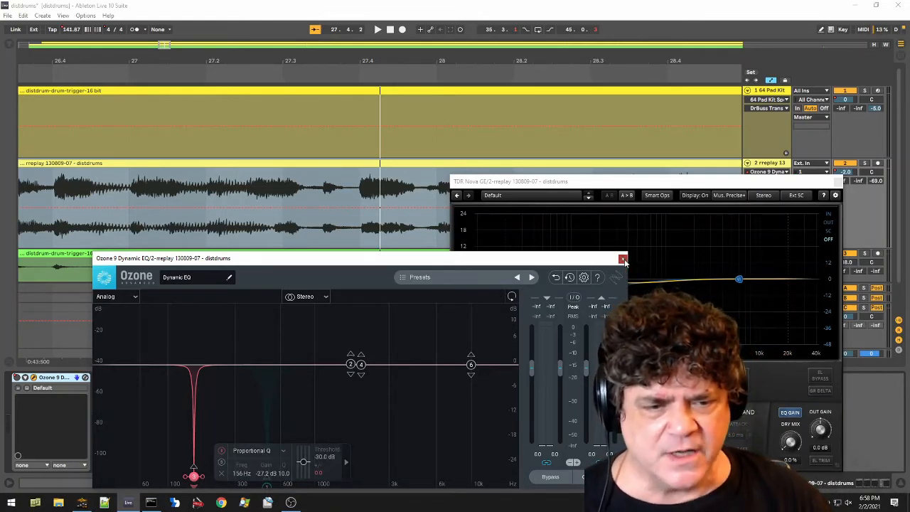
left_click(623, 258)
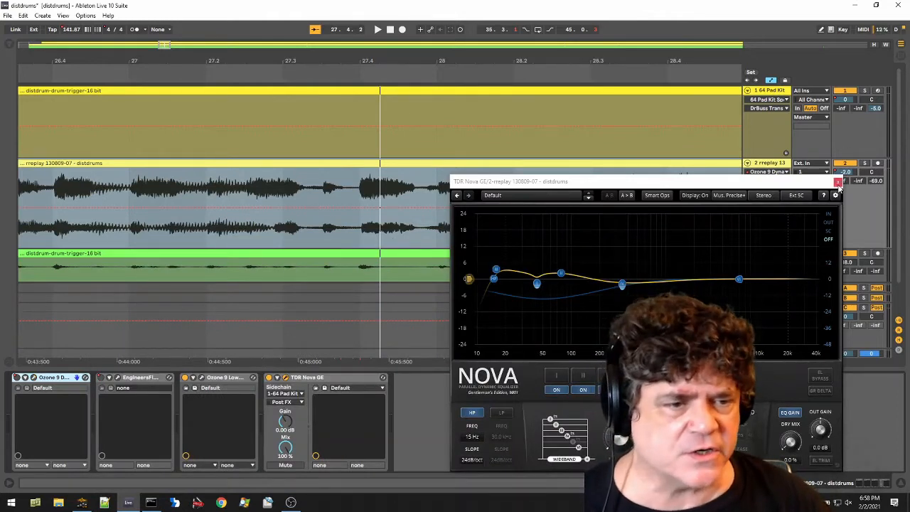
Close the TDR Nova window and zoom the Arrangement out to the full song.
left_click(838, 182)
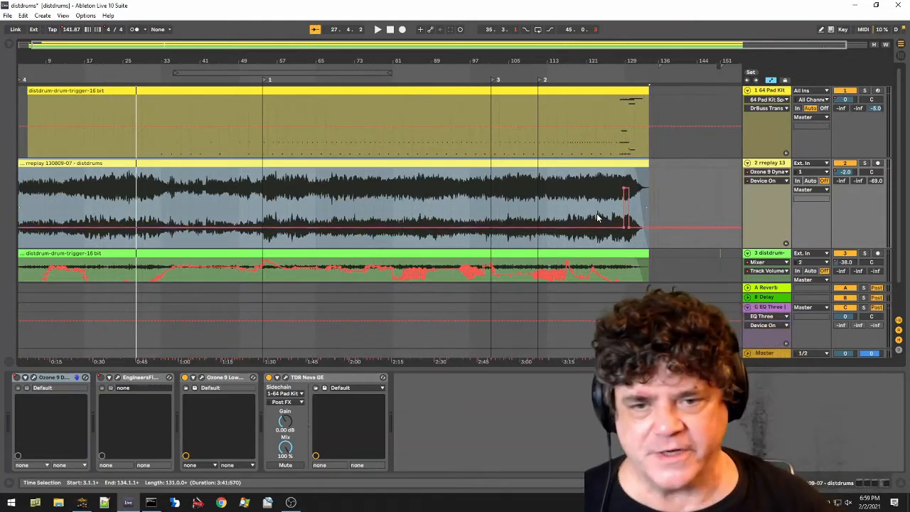
mouse_move(239, 196)
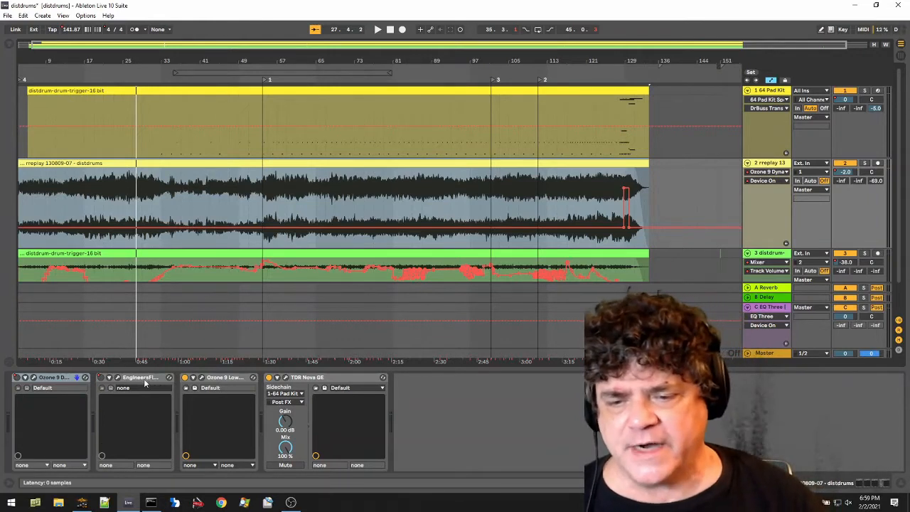
left_click(135, 377)
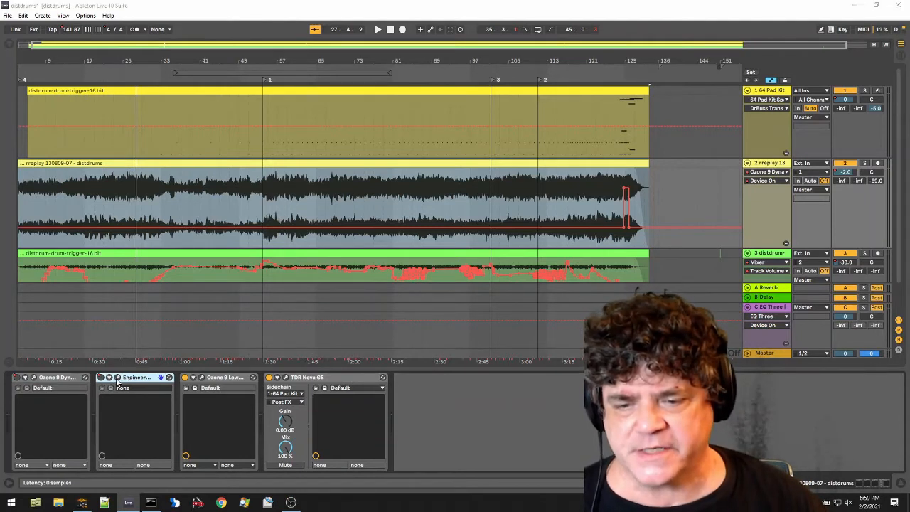
left_click(135, 379)
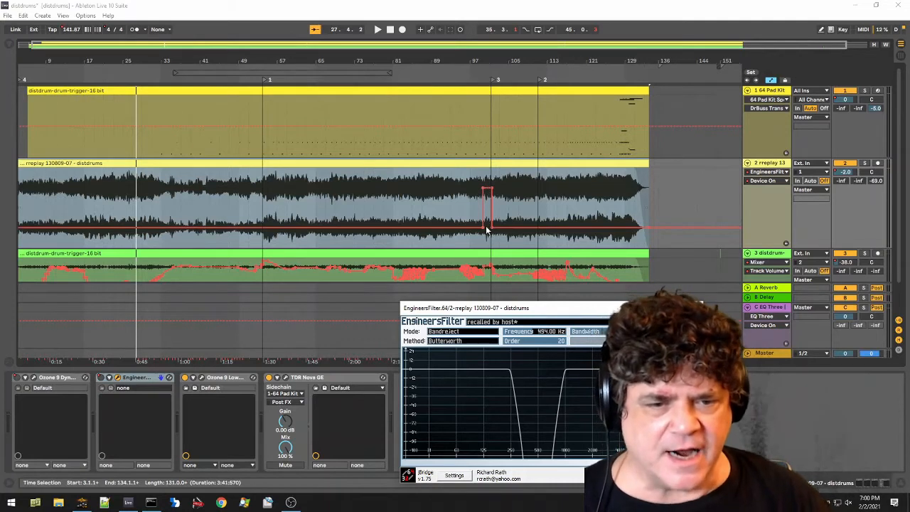
mouse_move(485, 194)
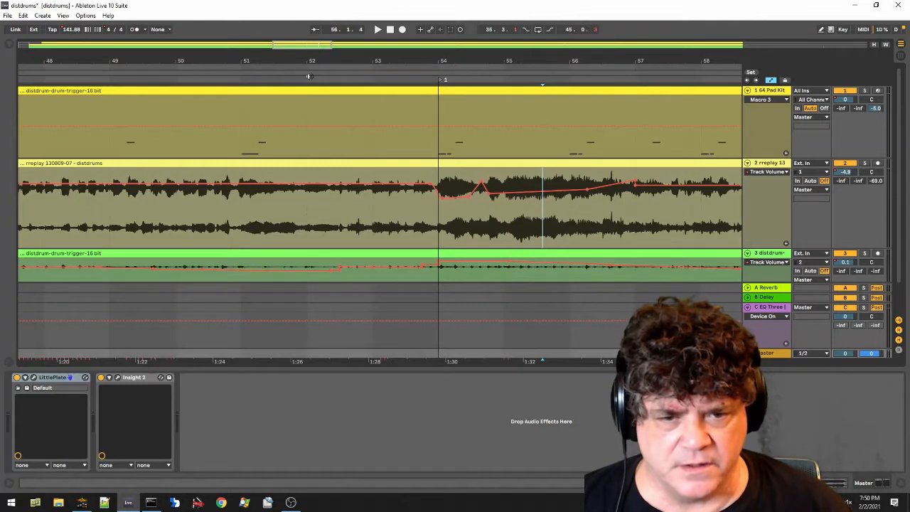
Shape the rreplay Track Volume automation into a rising ramp around bars 117–119.
left_click(379, 28)
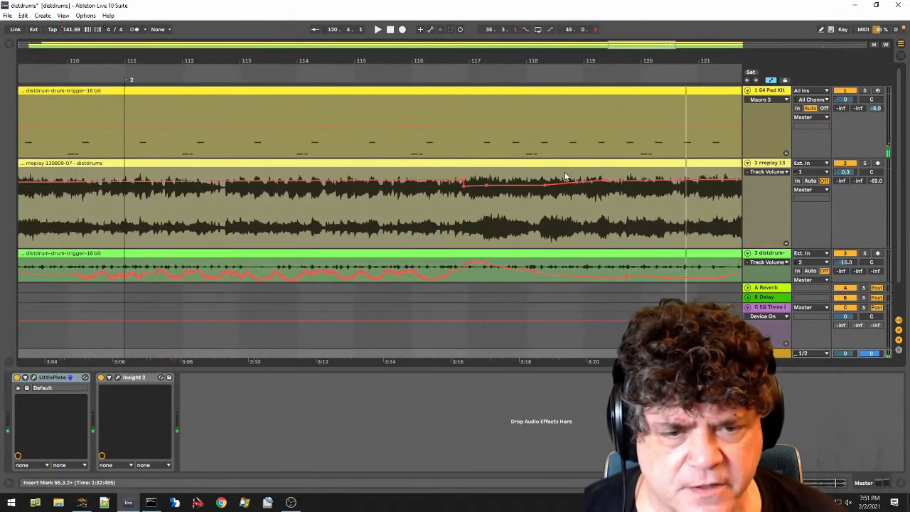
mouse_move(478, 177)
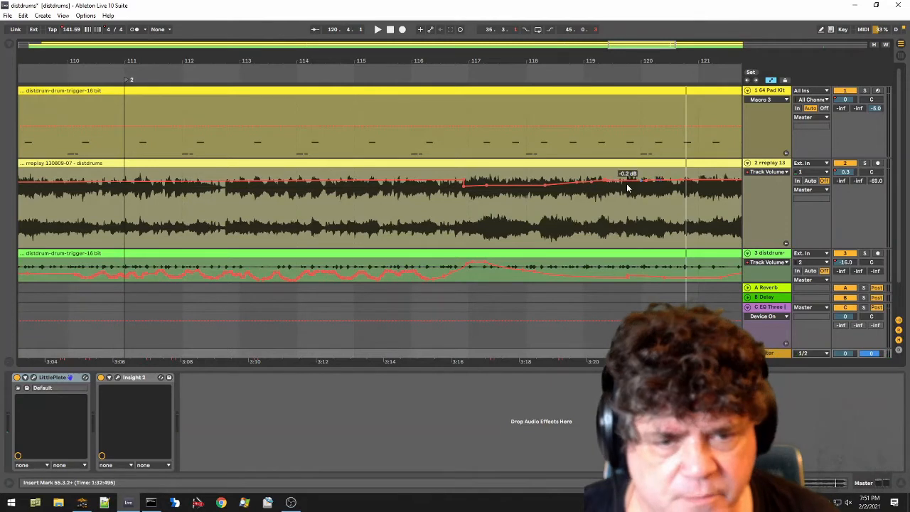
Move the last volume breakpoint so the ramp ends near bar 119.
left_click_drag(625, 186, 472, 194)
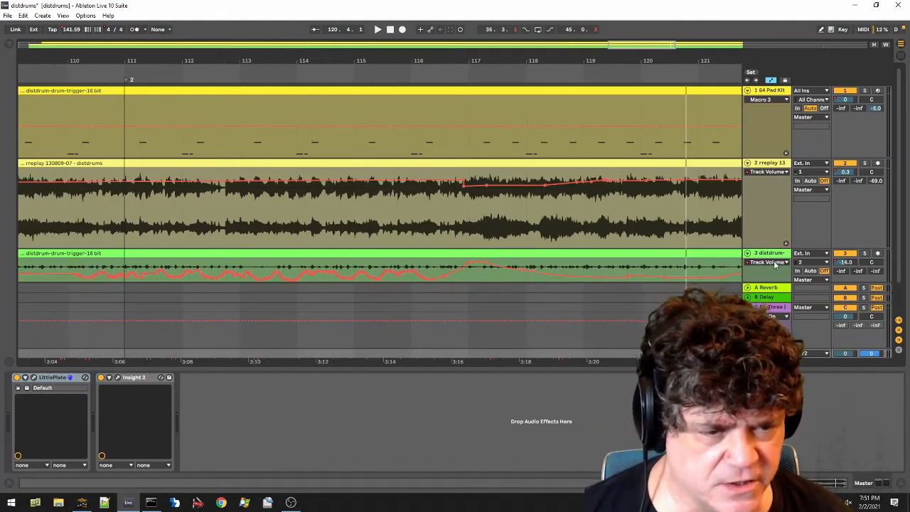
Select the distdrum track to show its effects with the Brauer Motion panner window.
left_click(768, 253)
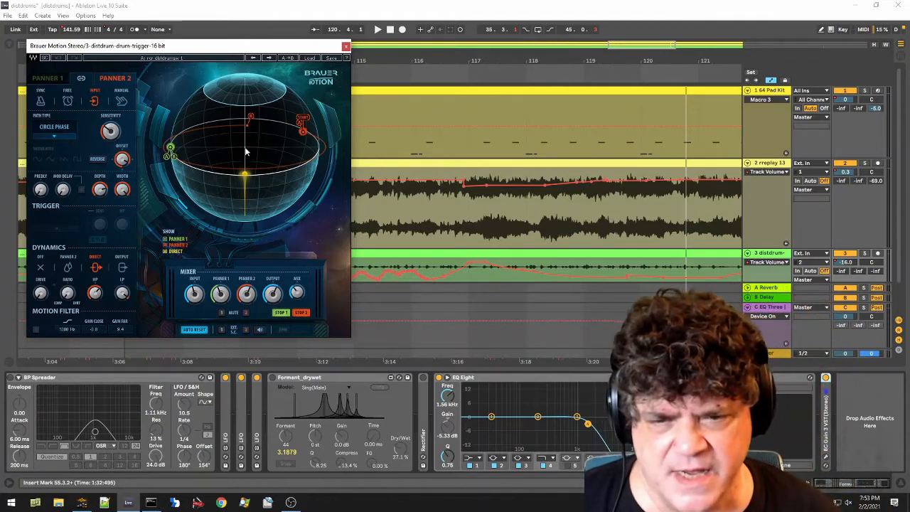
mouse_move(338, 121)
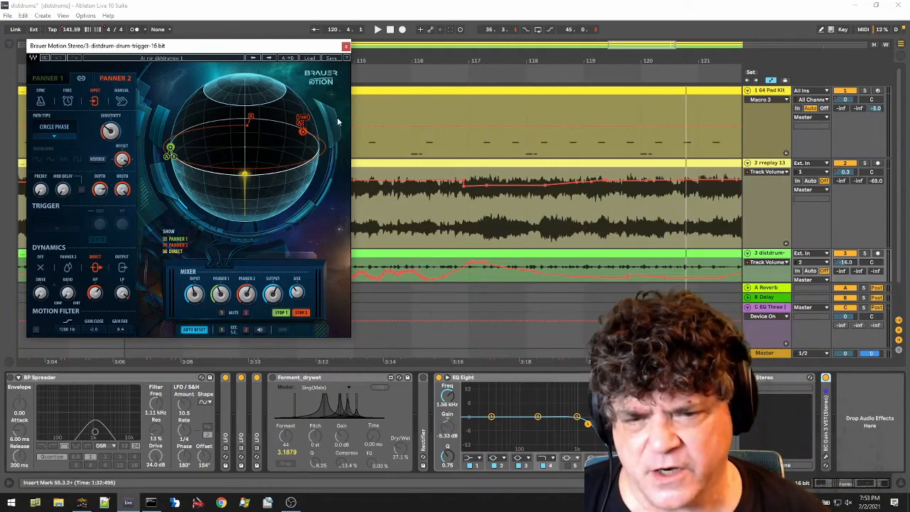
mouse_move(206, 160)
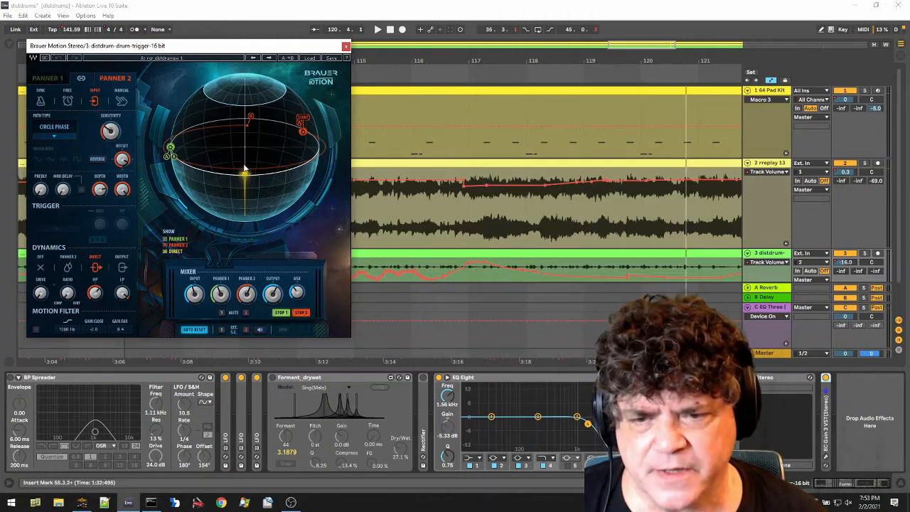
mouse_move(277, 199)
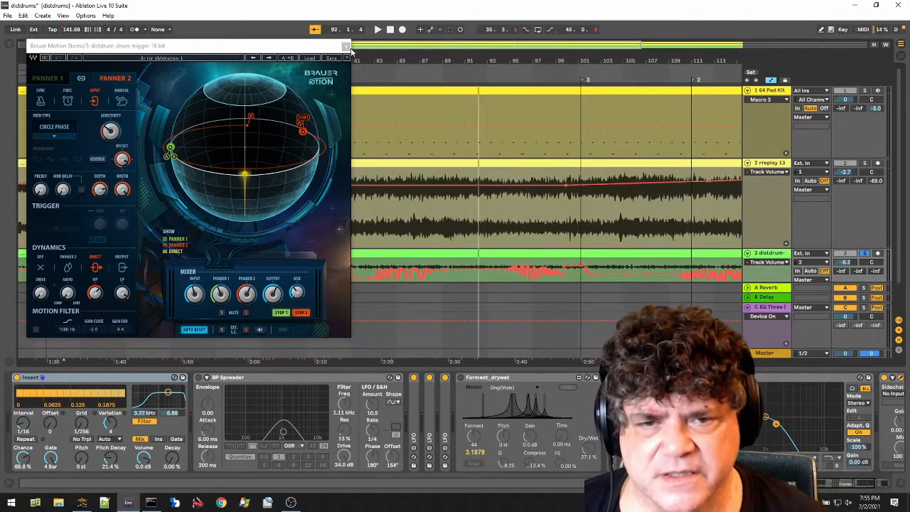
Close and reopen the Brauer Motion window, showing the automation envelope in a tall lane.
left_click(347, 46)
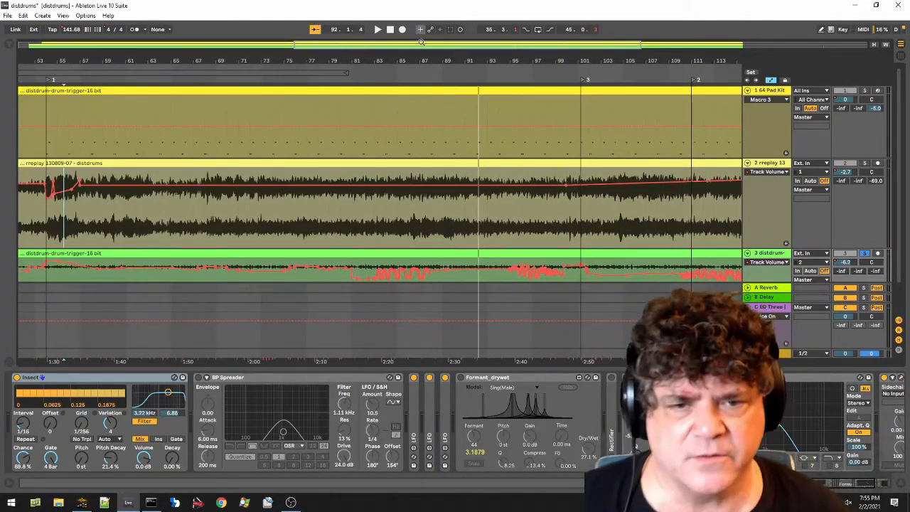
left_click(378, 29)
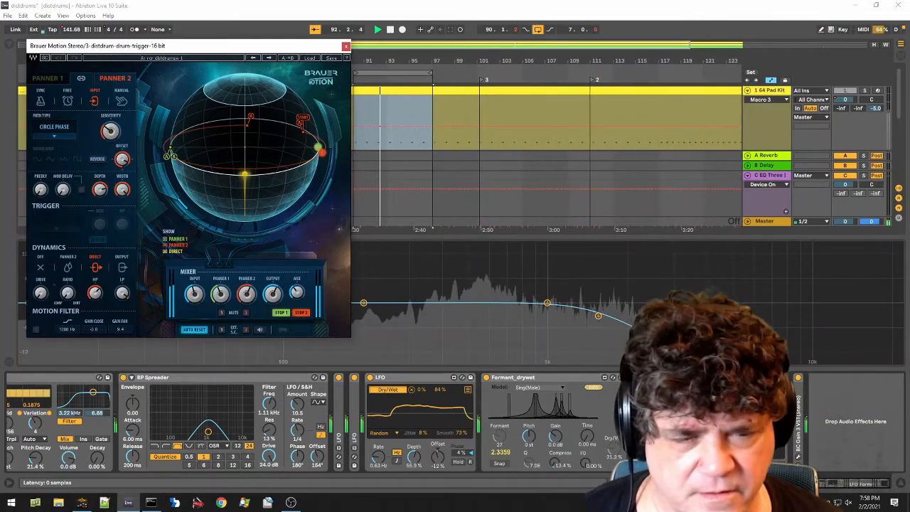
left_click(347, 45)
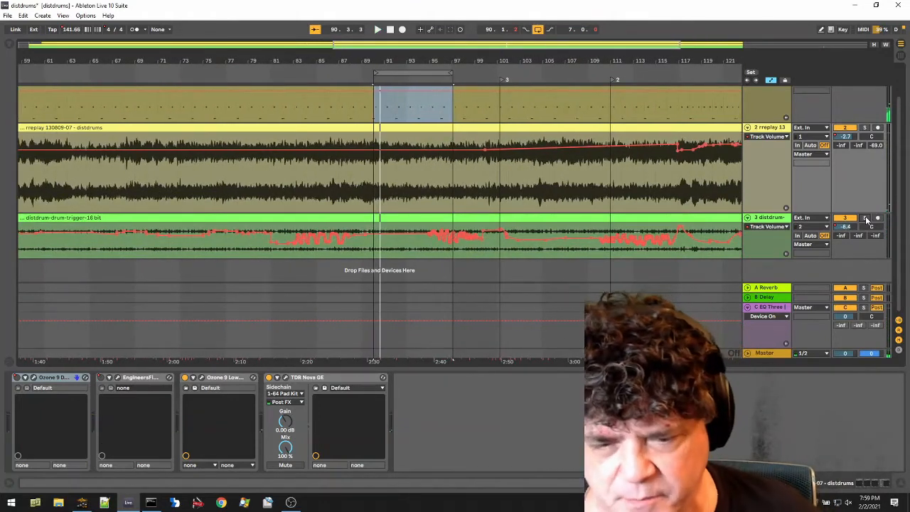
left_click(460, 174)
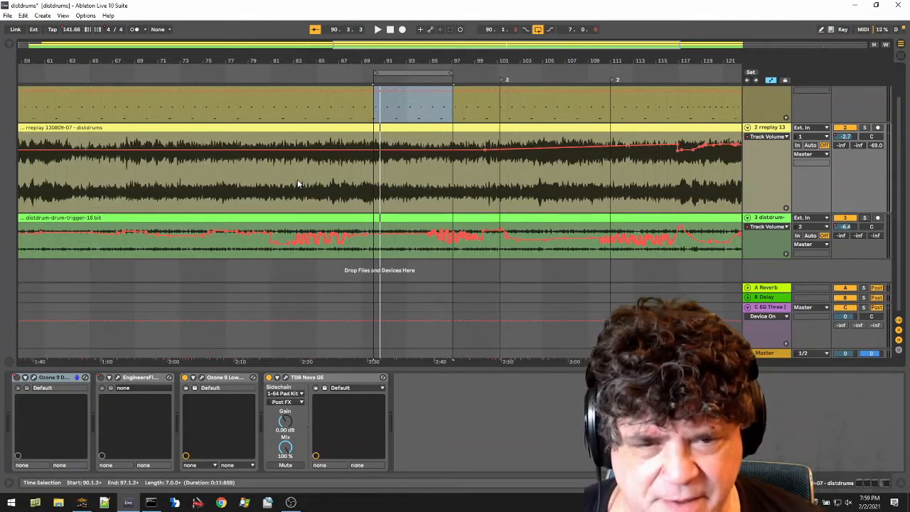
left_click(379, 28)
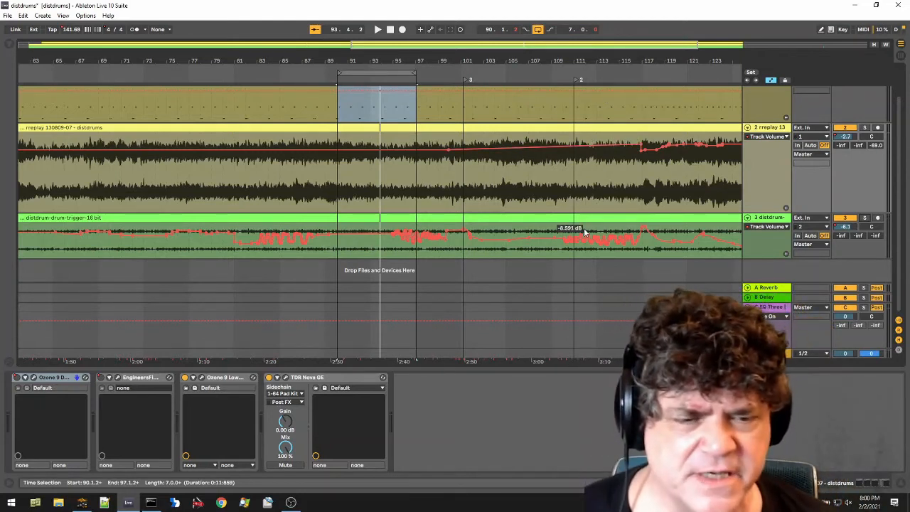
mouse_move(730, 263)
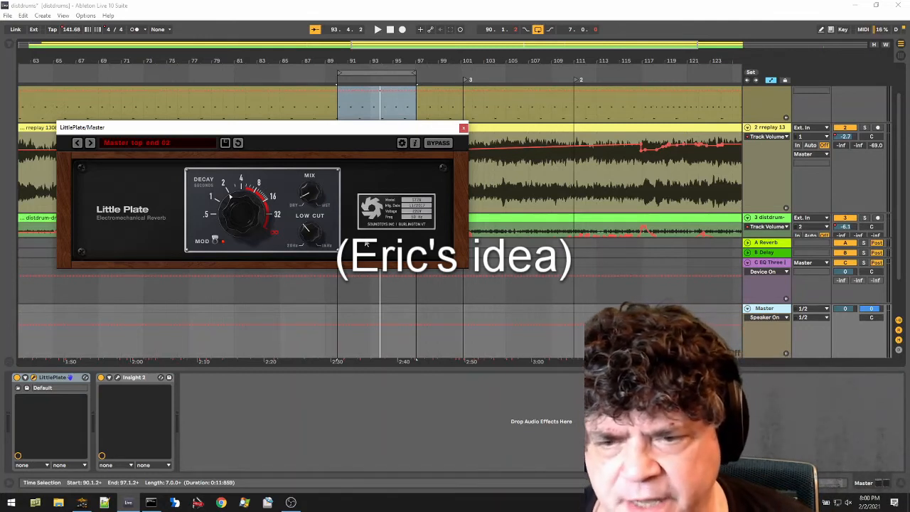
mouse_move(230, 240)
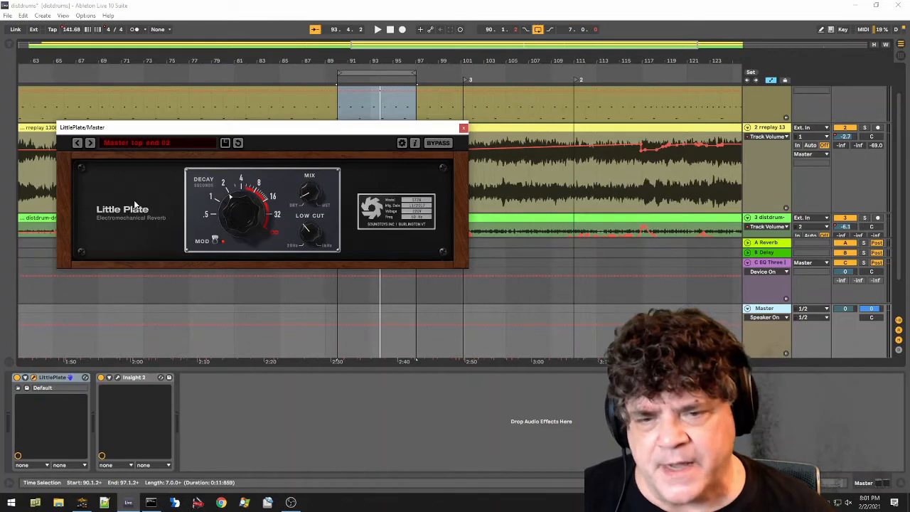
Show the Little Plate reverb window on the Master track's device chain.
left_click(378, 28)
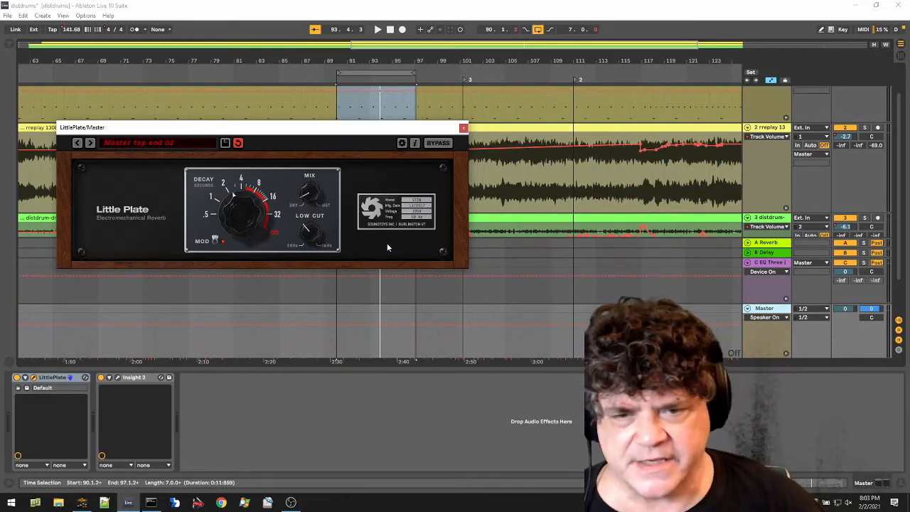
Close the Little Plate reverb window, returning to the full arrangement and master chain.
left_click(463, 128)
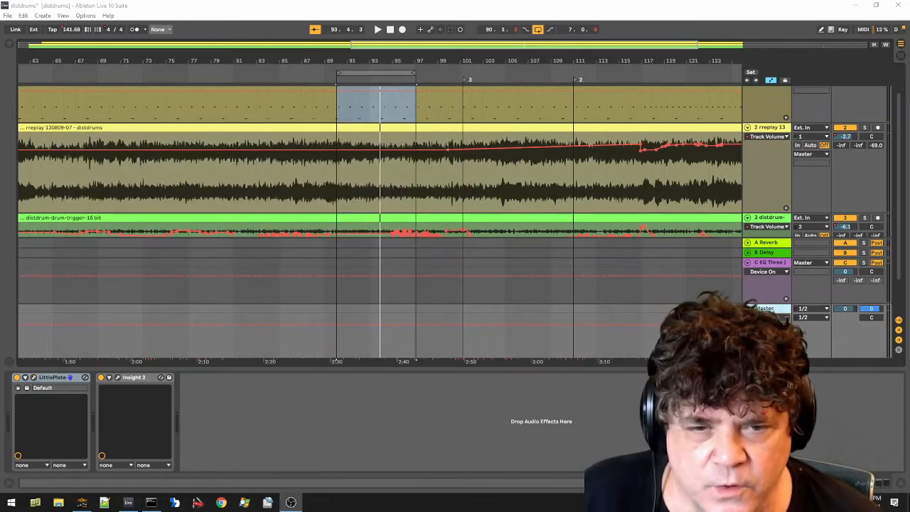